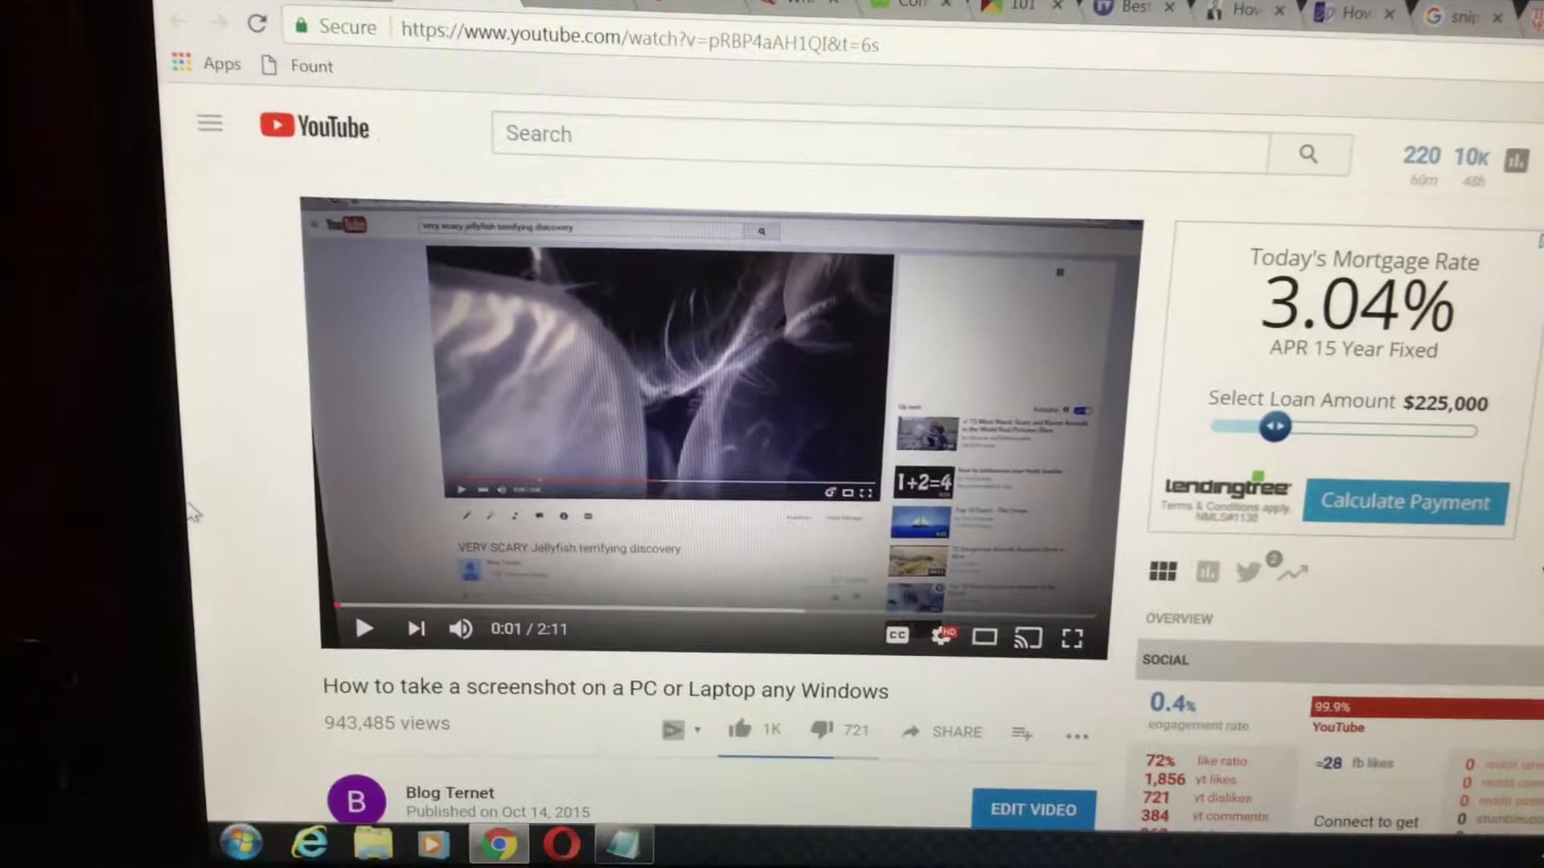
Launch Snipping Tool from the Start menu search for 'sn'.
{"action": "left_click", "coordinate": [237, 843]}
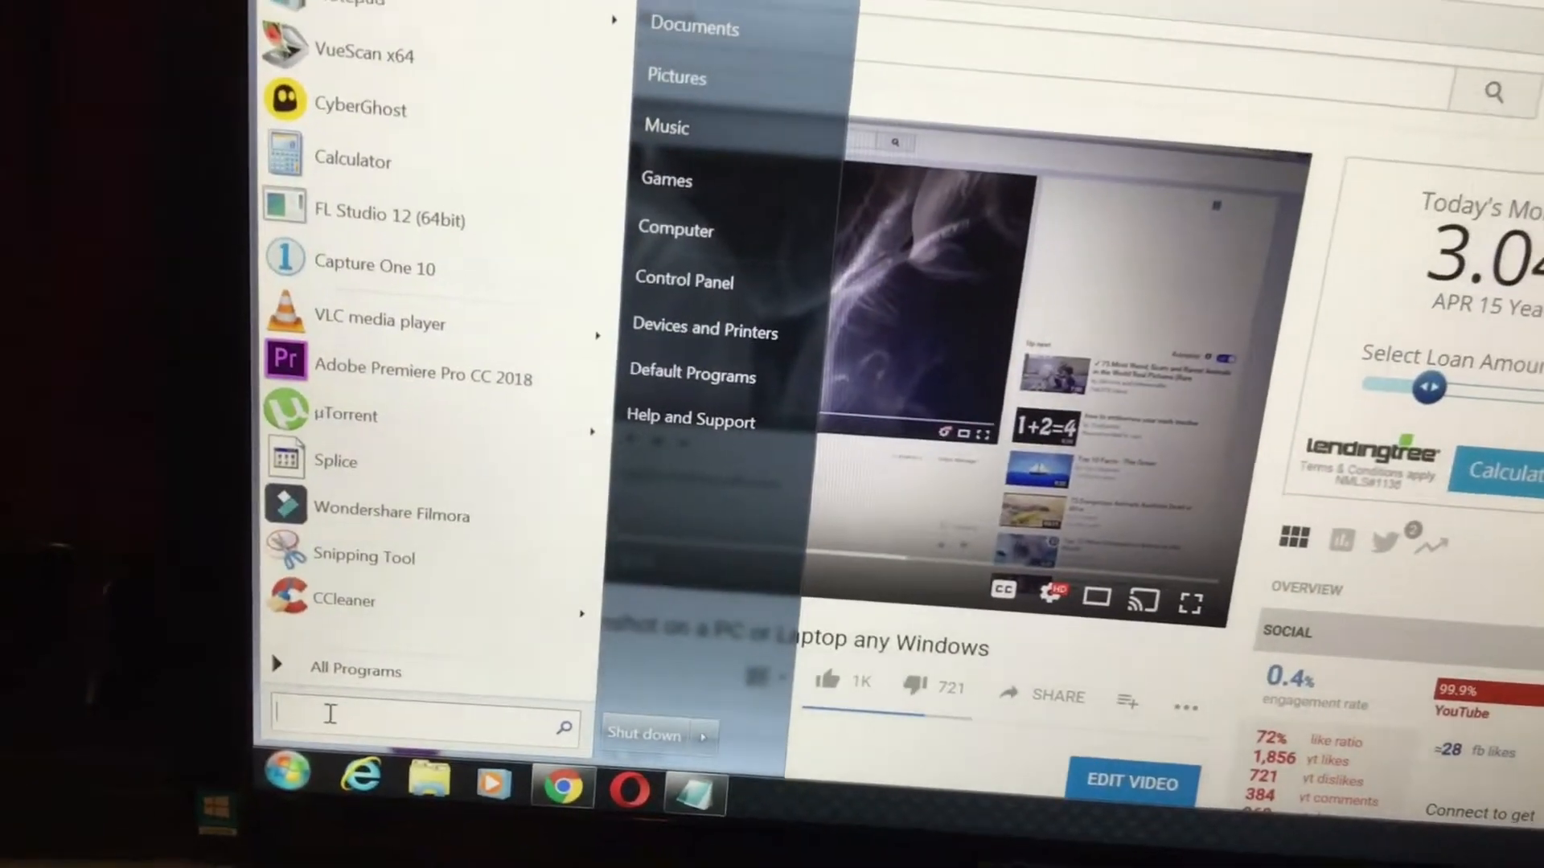
{"action": "type", "text": "sn"}
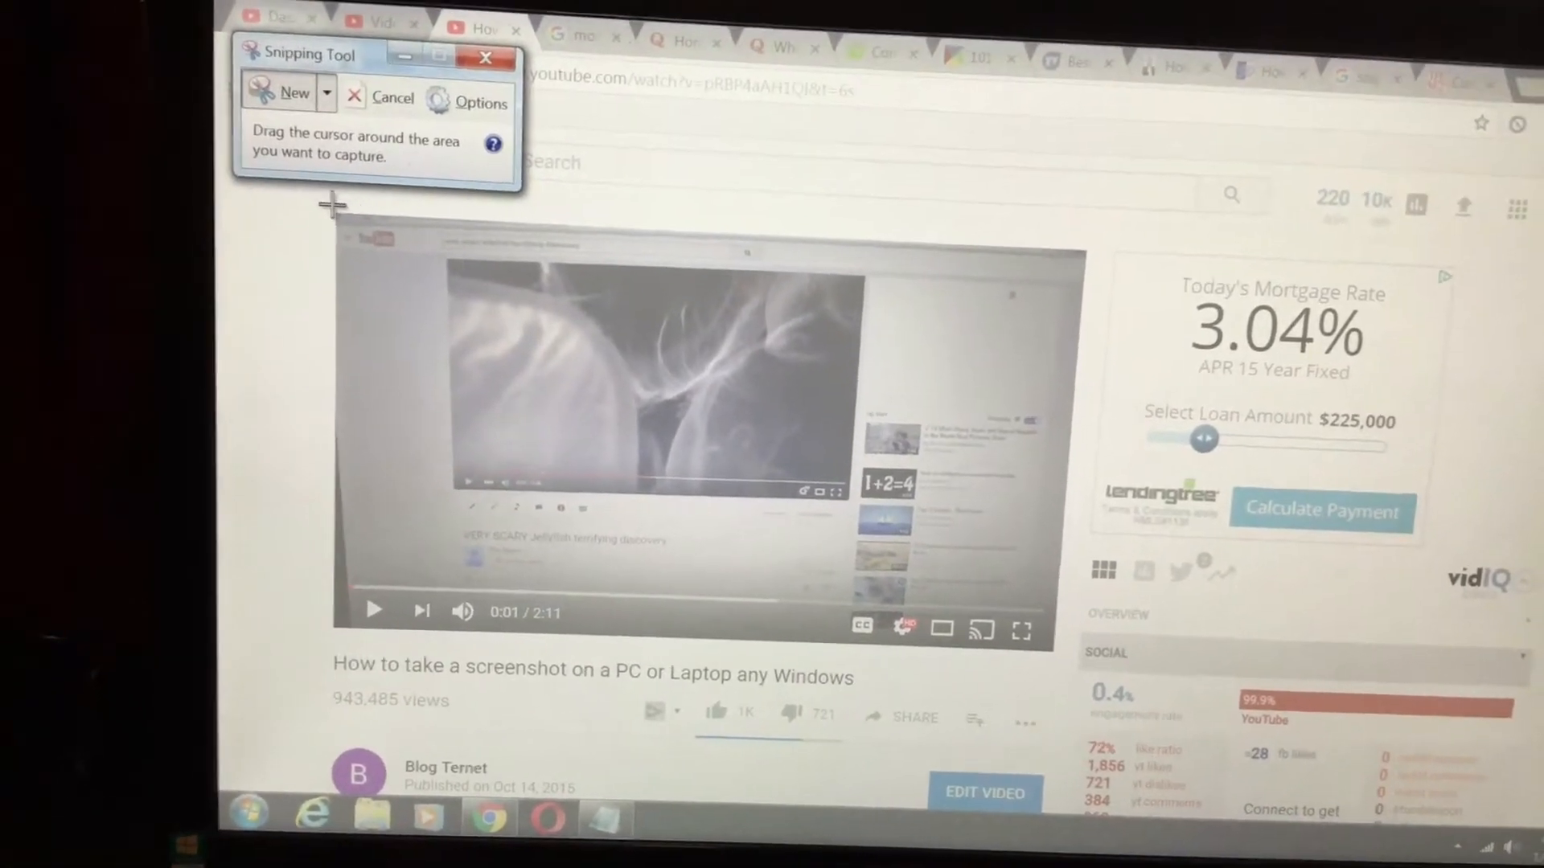
Reveal the snip types list (free-form, rectangular, window, full-screen) from the New menu.
{"action": "left_click", "coordinate": [325, 93]}
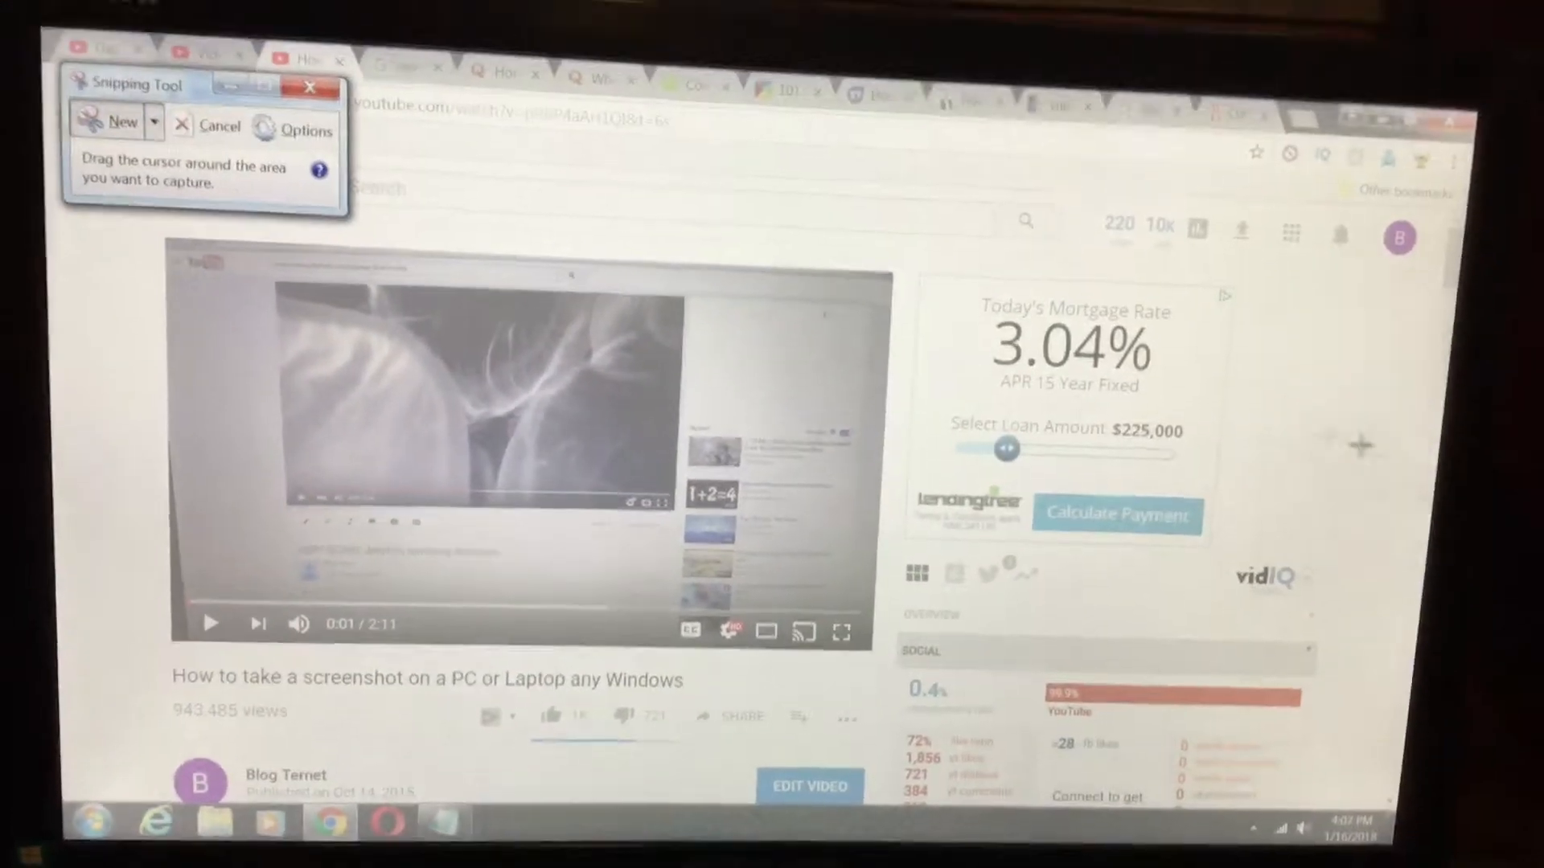
{"action": "left_click", "coordinate": [387, 164]}
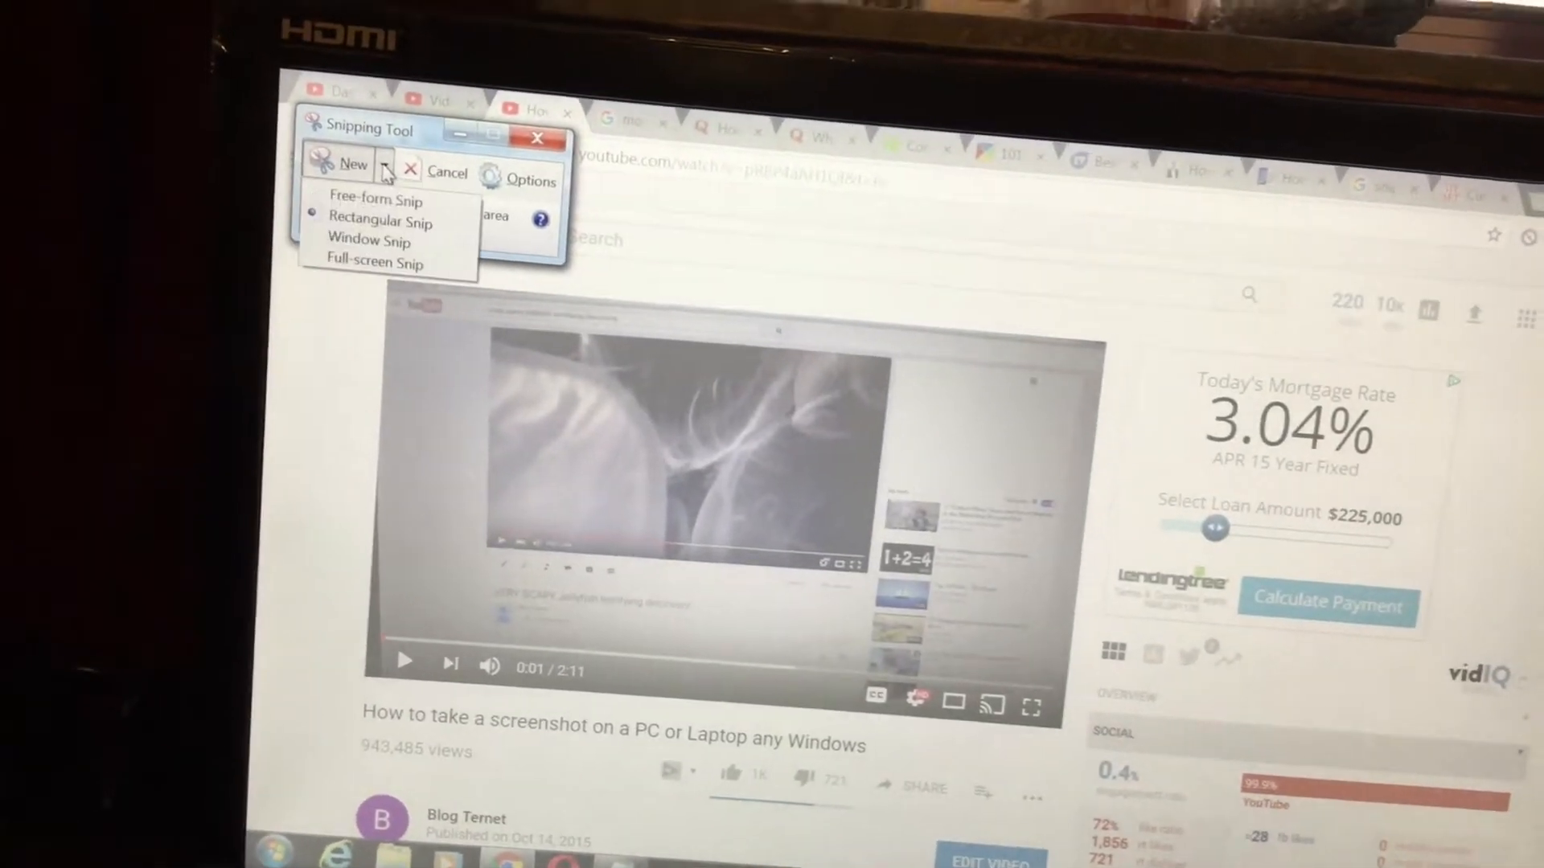